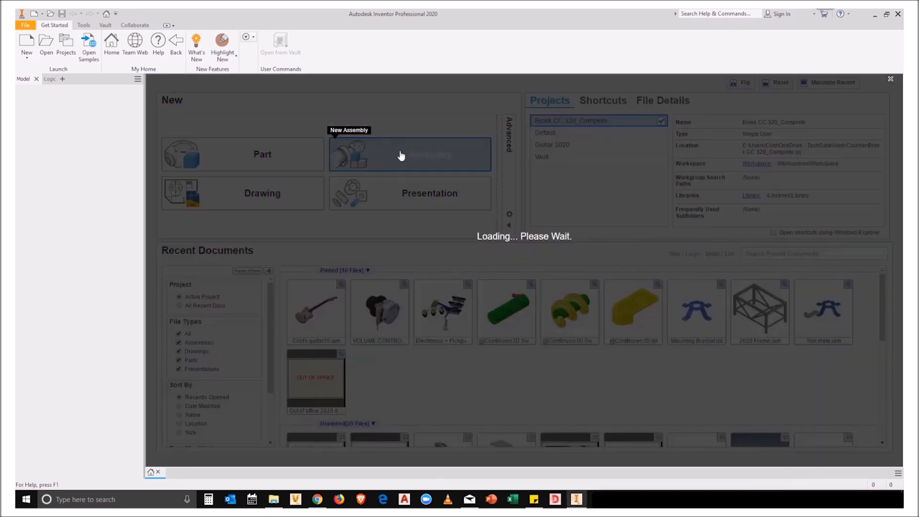
Create a new empty assembly, Assembly8, from the Home screen
{"action": "left_click", "coordinate": [410, 154]}
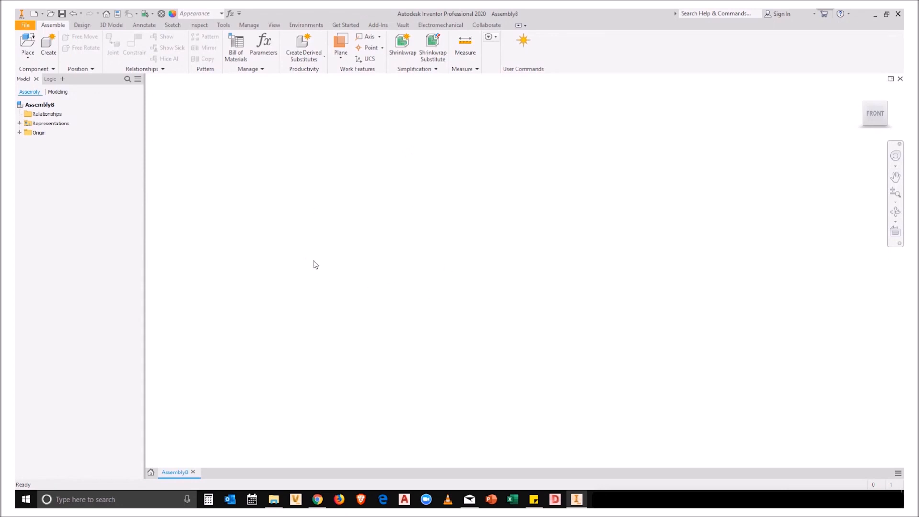
In Assembly8's BOM, add a Thumbnail column and enable the Structured view at first level
{"action": "left_click", "coordinate": [236, 47]}
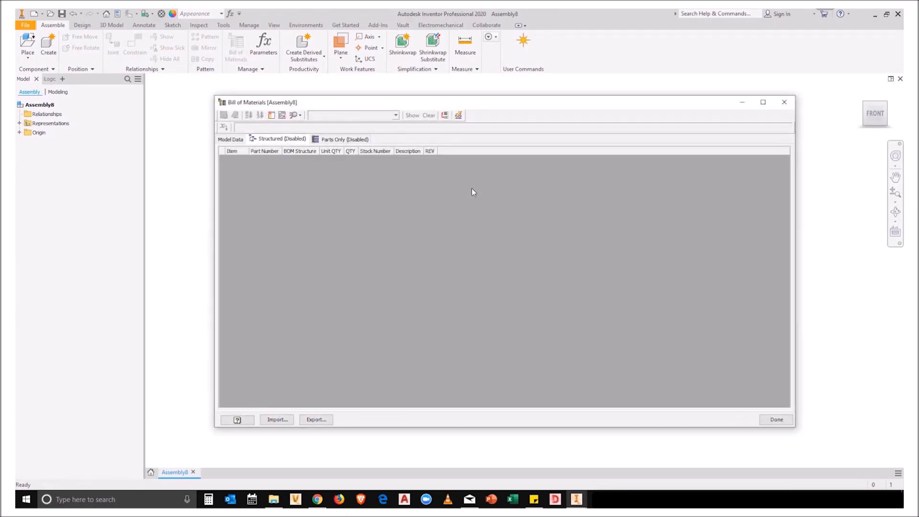
{"action": "mouse_move", "coordinate": [271, 162]}
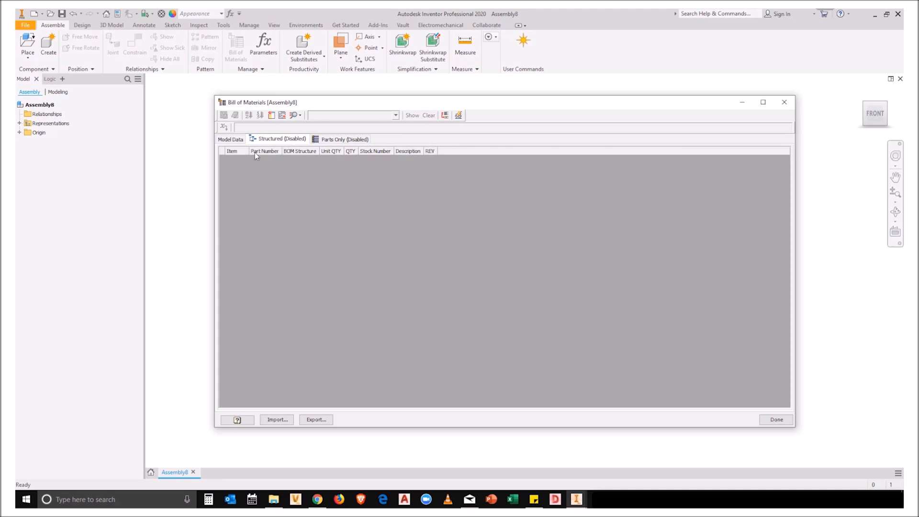
{"action": "mouse_move", "coordinate": [433, 158]}
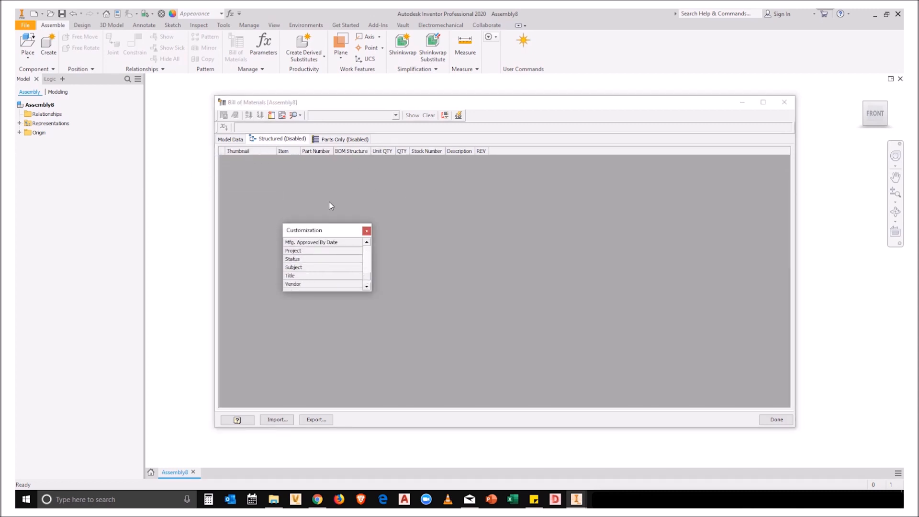
{"action": "right_click", "coordinate": [282, 139]}
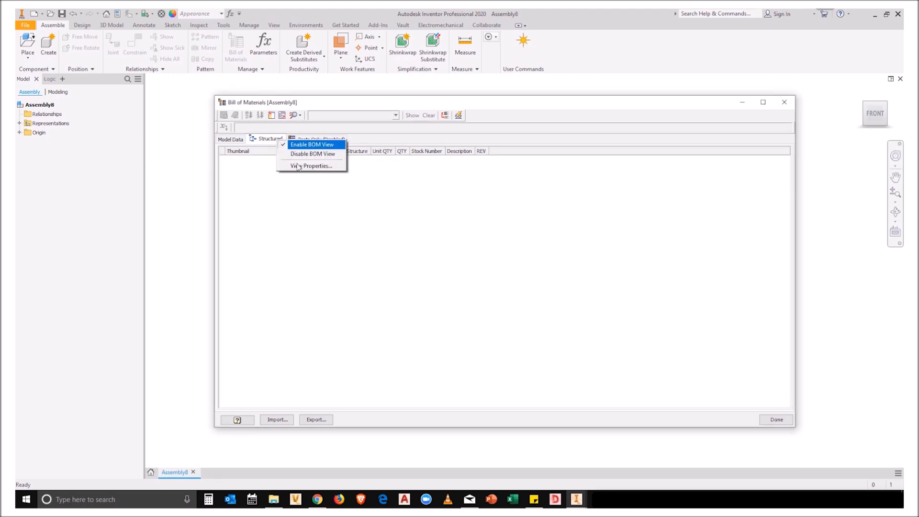
{"action": "left_click", "coordinate": [310, 165]}
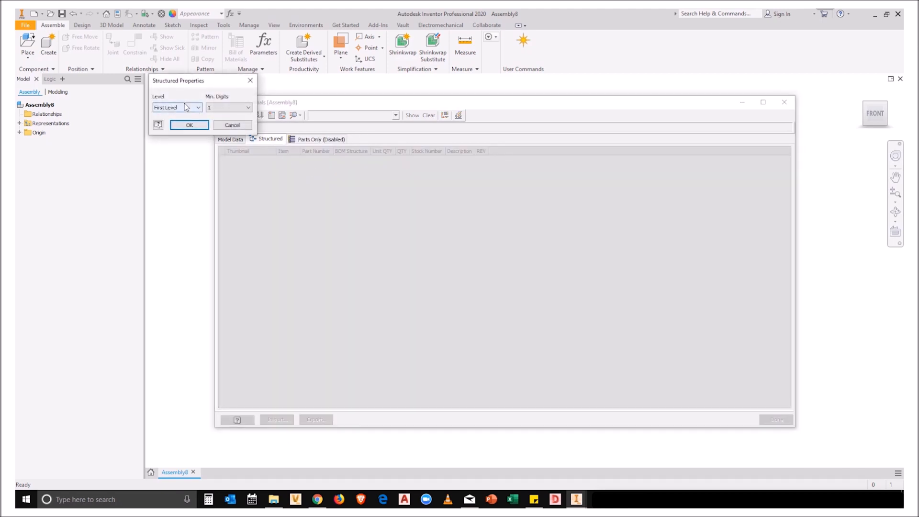
{"action": "left_click", "coordinate": [188, 124]}
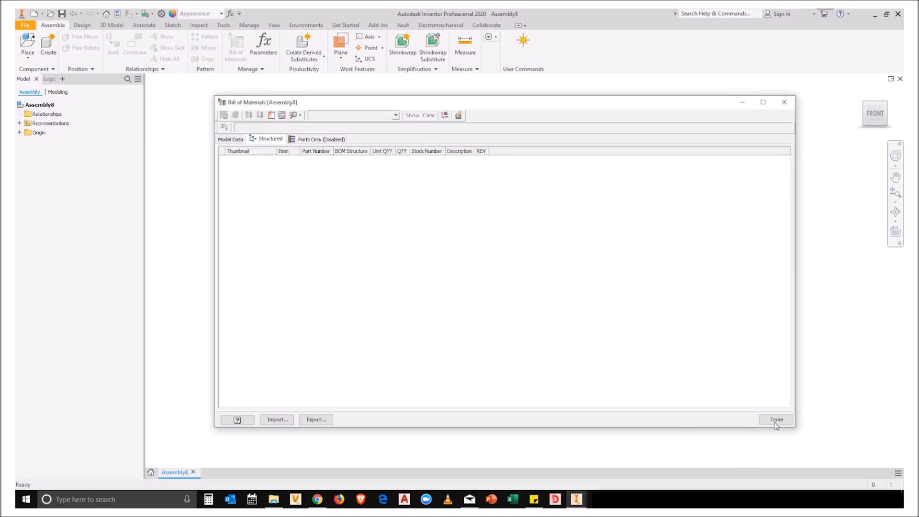
{"action": "left_click", "coordinate": [777, 420]}
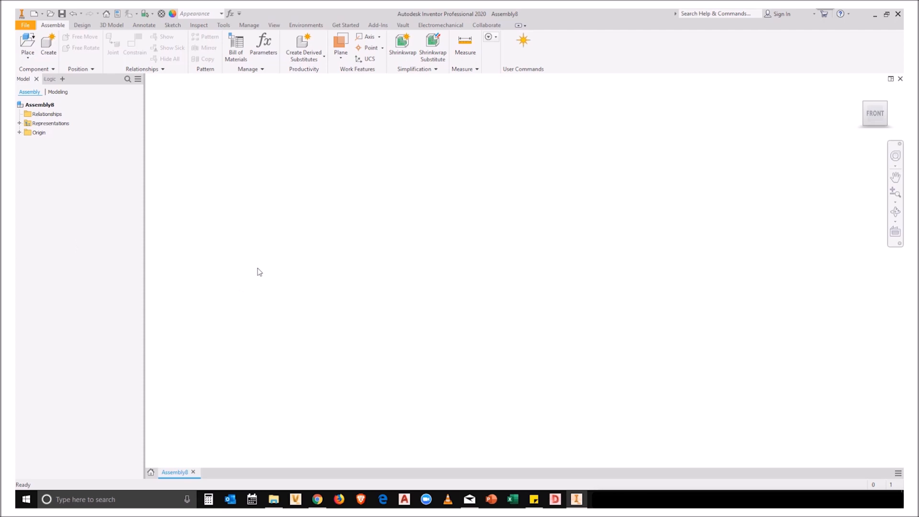
{"action": "mouse_move", "coordinate": [17, 92]}
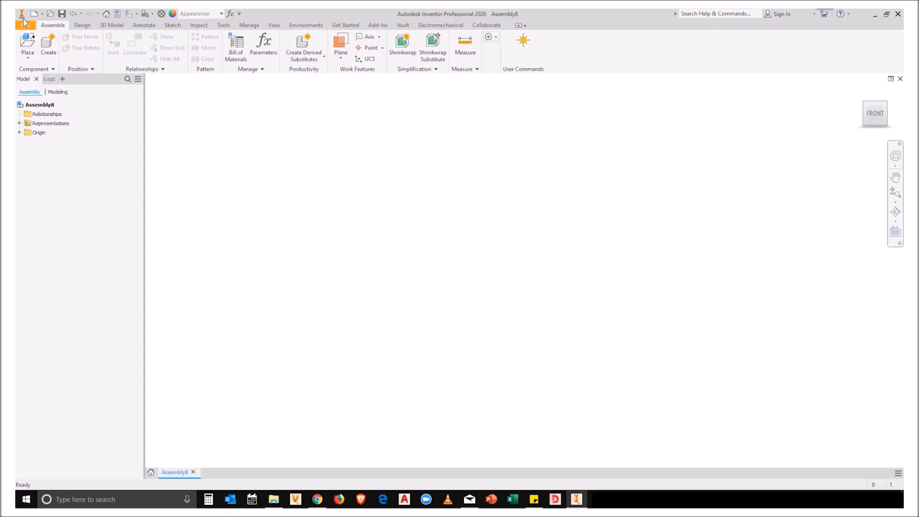
Save a template copy of the assembly over Standard.iam, then begin closing Assembly8
{"action": "left_click", "coordinate": [25, 14]}
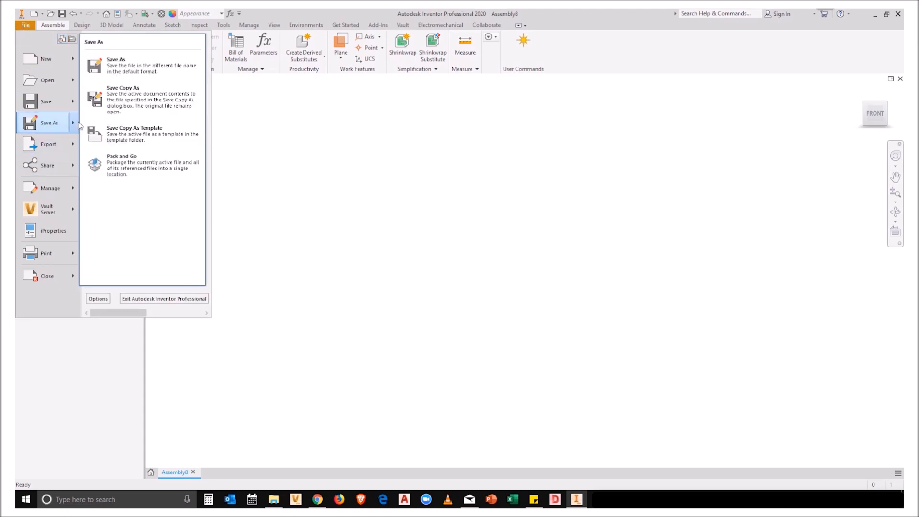
{"action": "mouse_move", "coordinate": [143, 134]}
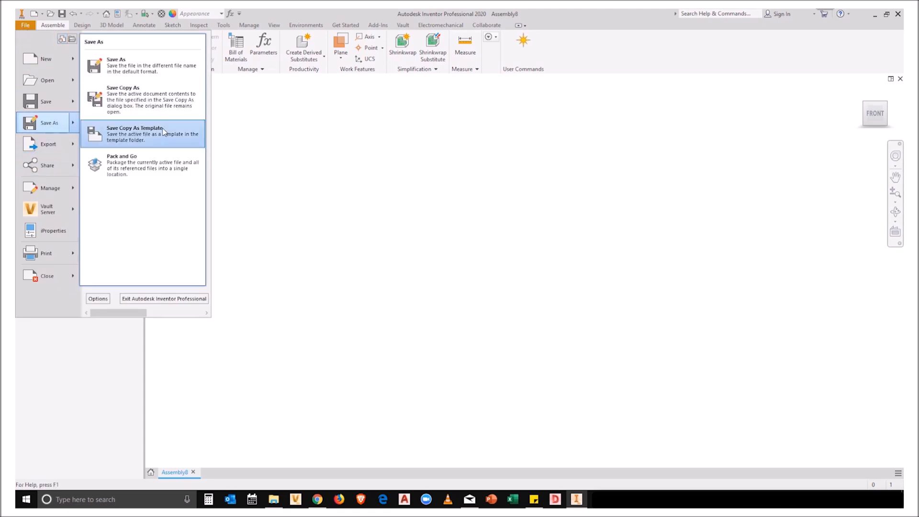
{"action": "left_click", "coordinate": [136, 134]}
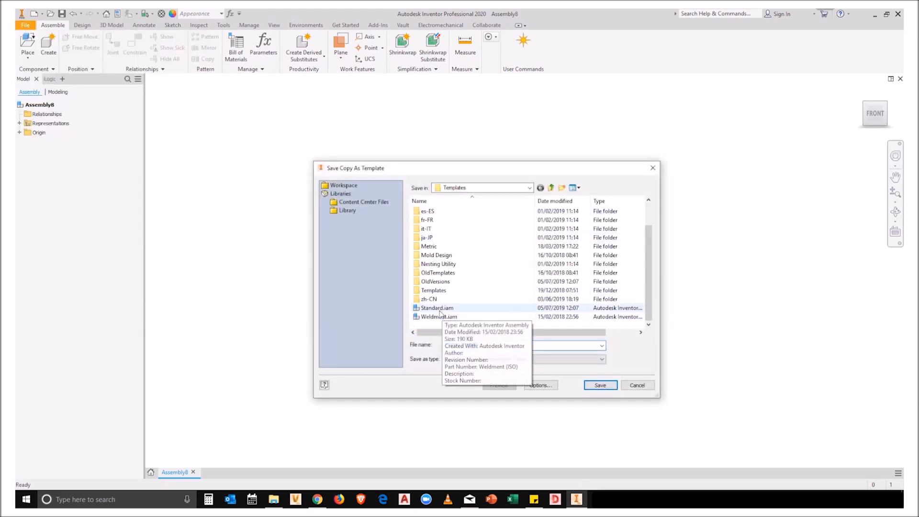
{"action": "left_click", "coordinate": [437, 308]}
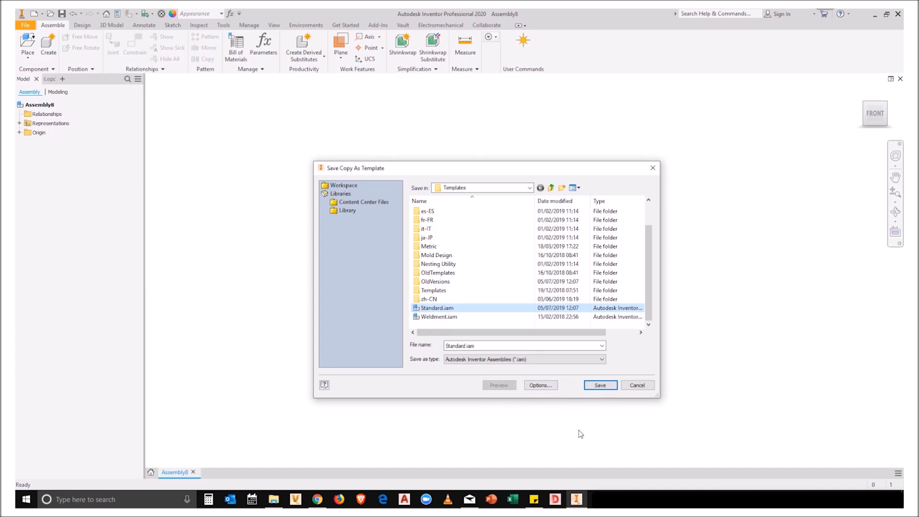
{"action": "mouse_move", "coordinate": [595, 434]}
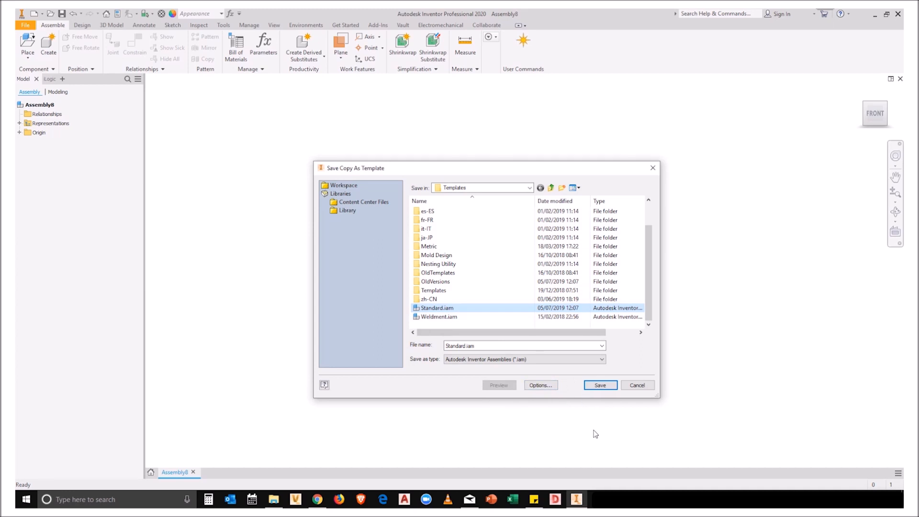
{"action": "left_click", "coordinate": [599, 385]}
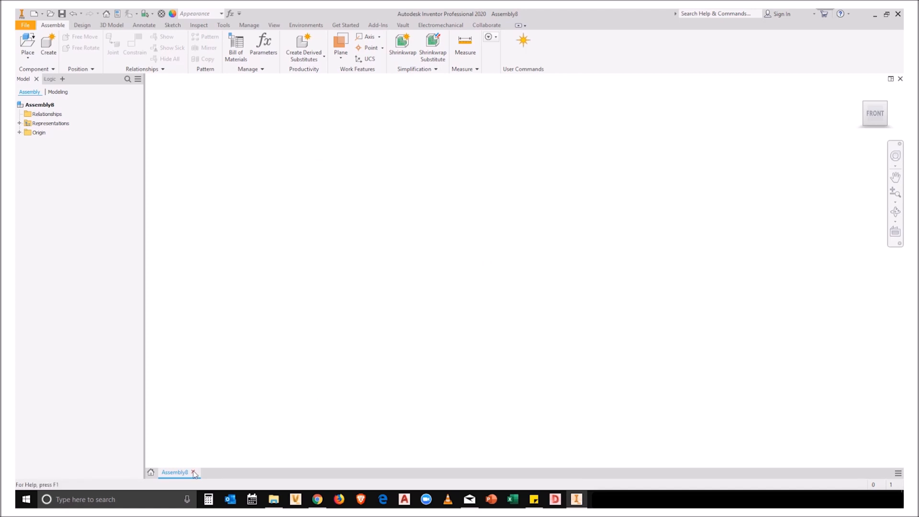
{"action": "left_click", "coordinate": [193, 473]}
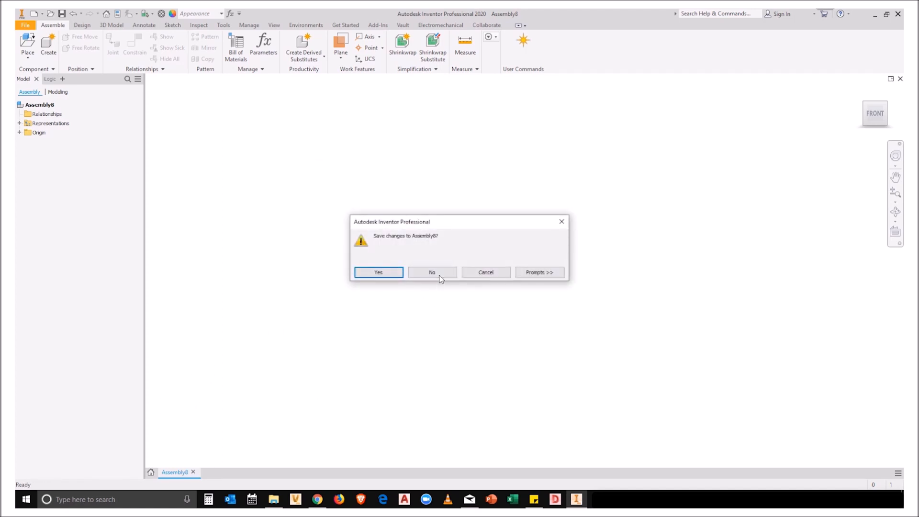
Discard Assembly8, create Assembly9 from the updated template and confirm its BOM shows All Levels
{"action": "left_click", "coordinate": [432, 272]}
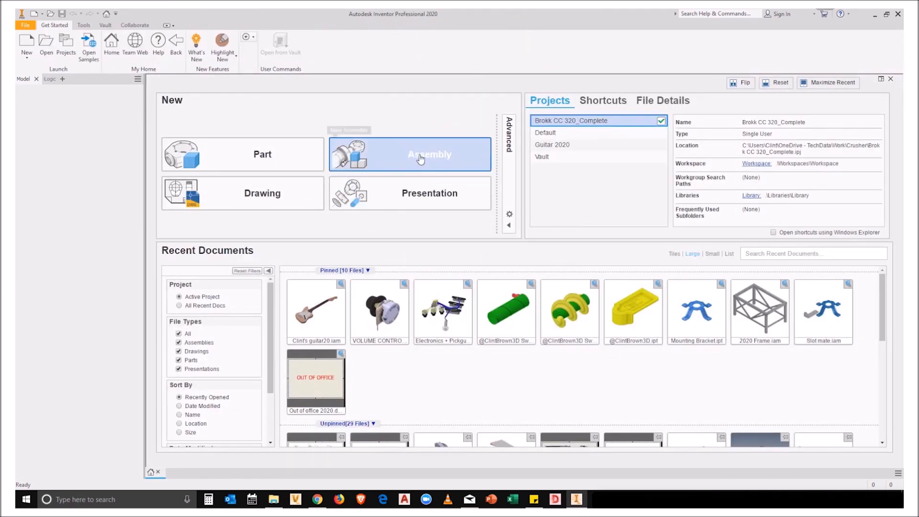
{"action": "left_click", "coordinate": [429, 154]}
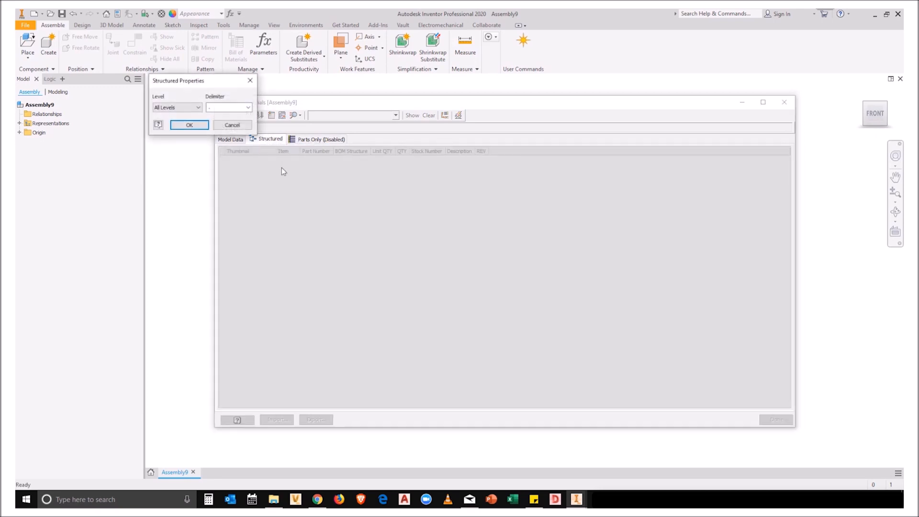
{"action": "left_click", "coordinate": [188, 124]}
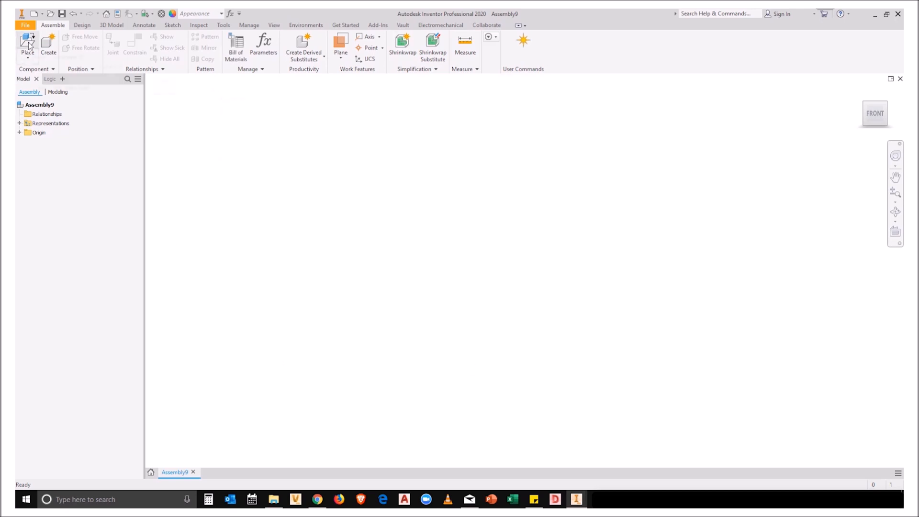
Place the 53.08.35.00.00.00.iam trolley assembly into Assembly9
{"action": "left_click", "coordinate": [26, 46]}
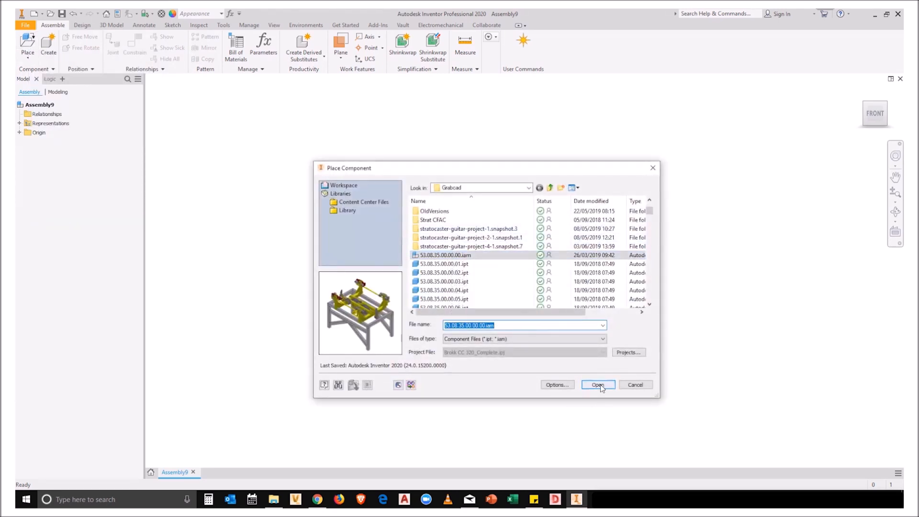
{"action": "left_click", "coordinate": [598, 385]}
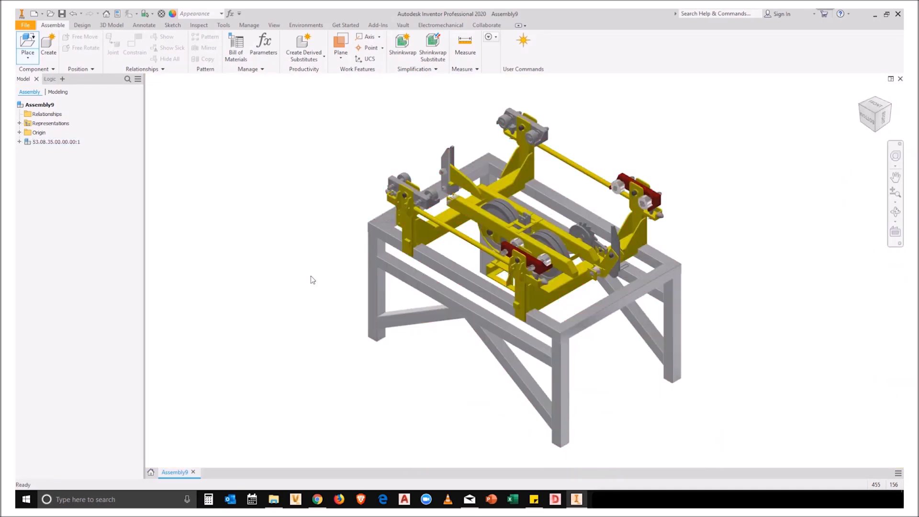
In Assembly9's structured BOM, expand the Trolley row into its sub-parts with thumbnails
{"action": "left_click", "coordinate": [236, 47]}
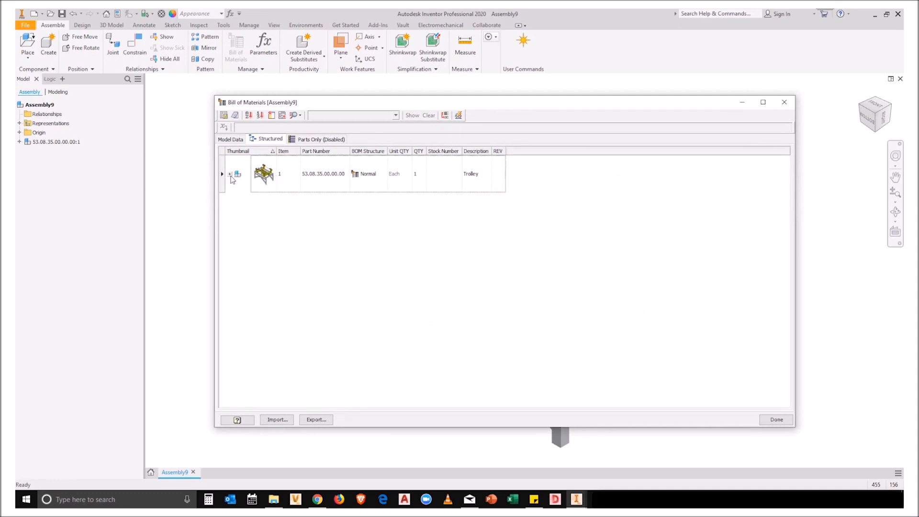
{"action": "left_click", "coordinate": [231, 174]}
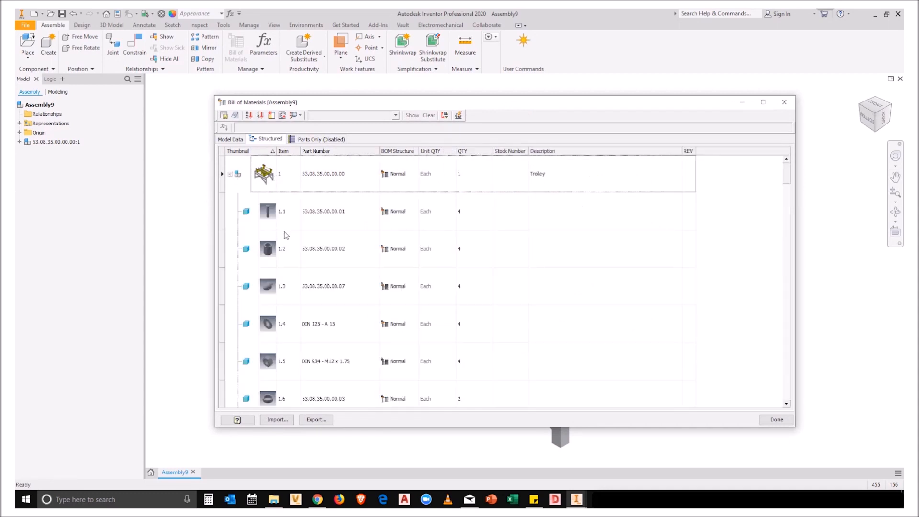